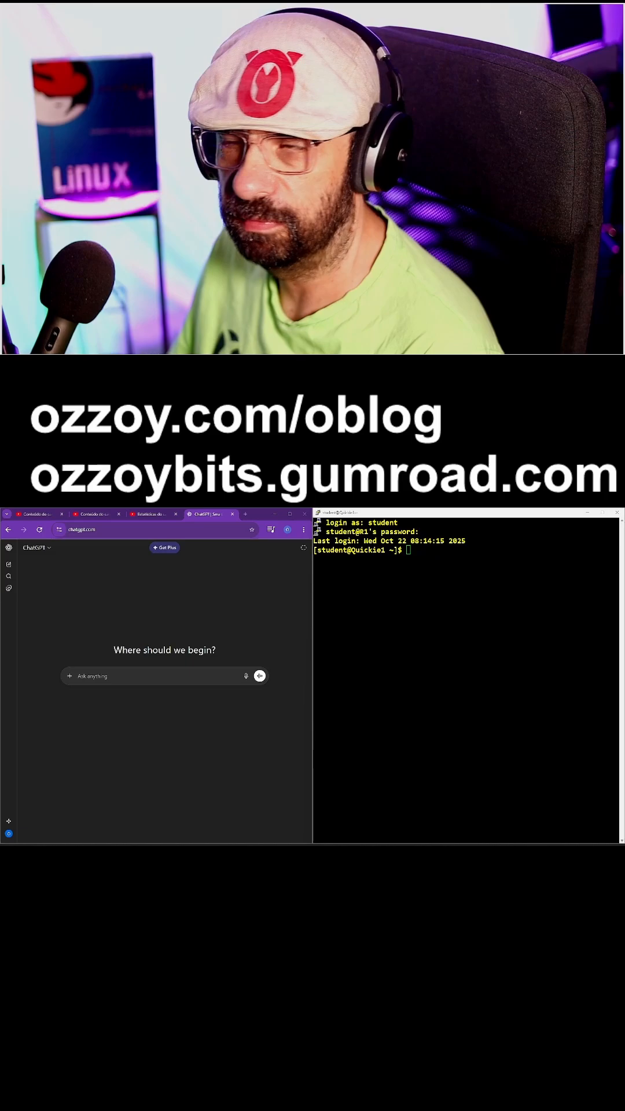
- Ask ChatGPT how to install the Apache web server on a fresh Rocky Linux 9.5 install
{"action": "type", "text": "Hi, I have a fresh install of Rocky Linux 9.5. I need to install the apache web server, how to i do it?"}
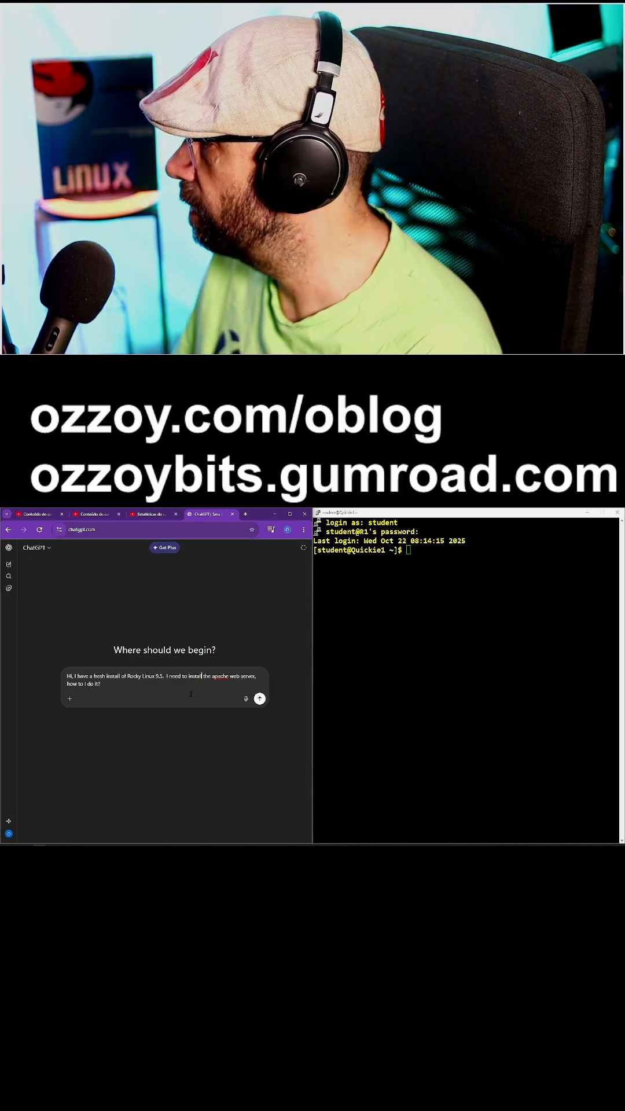
{"action": "left_click", "coordinate": [259, 699]}
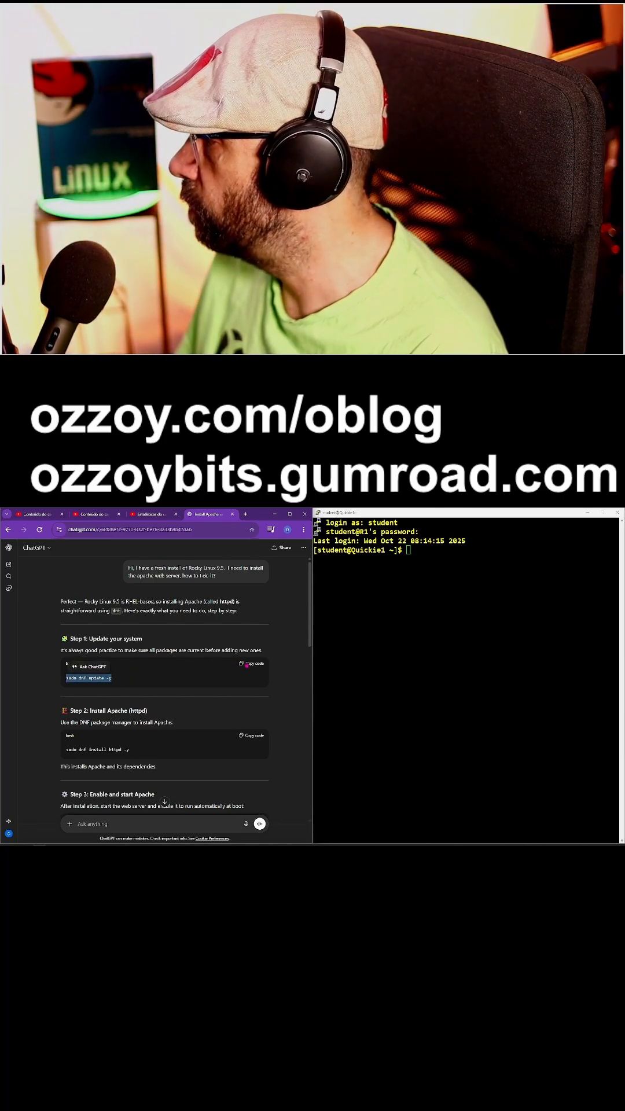
- Run 'sudo dnf update -y' in the PuTTY session; it fails because student is not in sudoers
{"action": "left_click", "coordinate": [256, 664]}
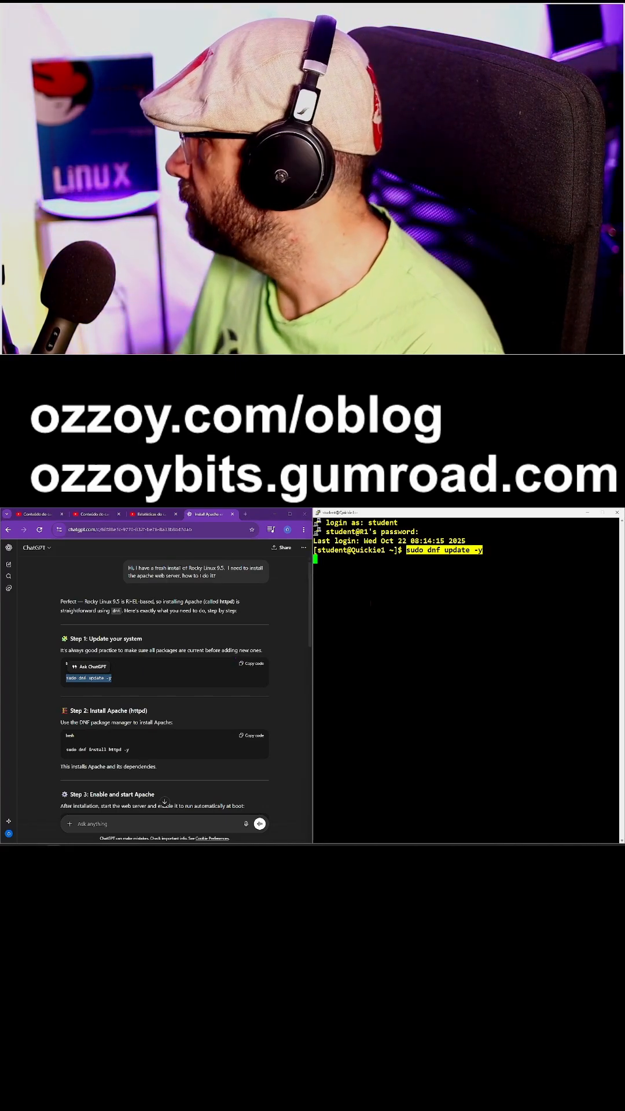
{"action": "key", "text": "Return"}
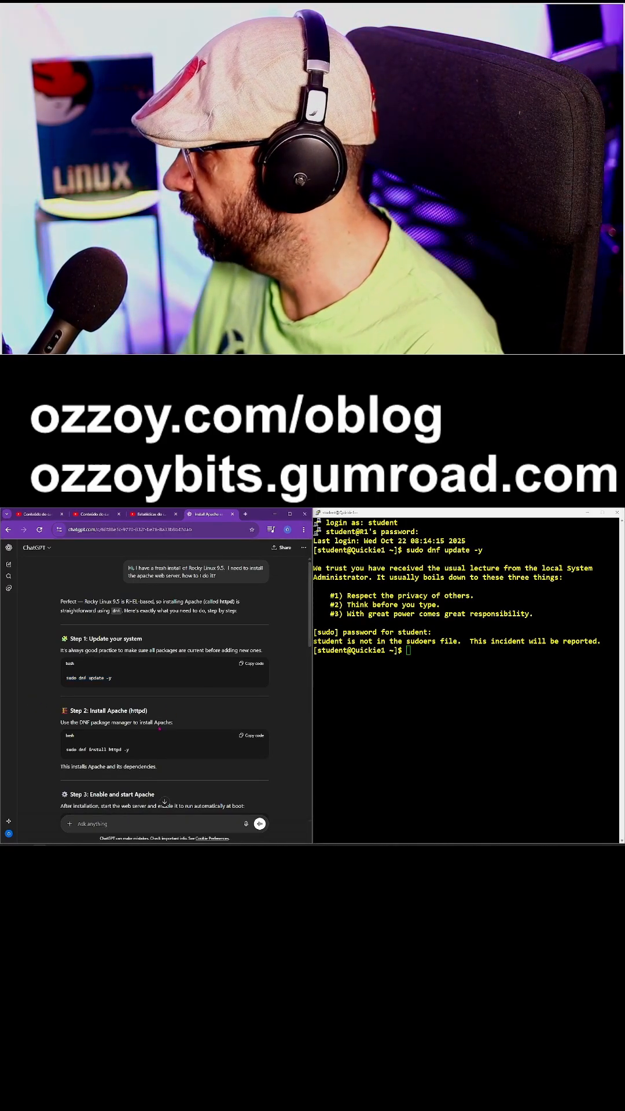
{"action": "scroll", "scroll_direction": "down", "scroll_amount": 3}
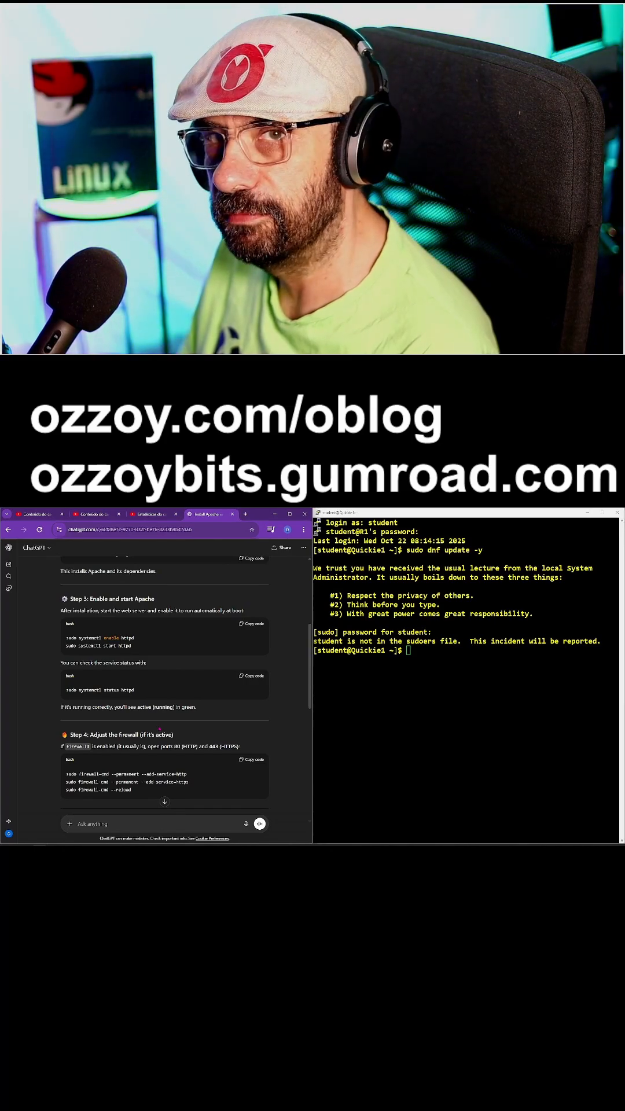
{"action": "scroll", "scroll_direction": "down", "scroll_amount": 3}
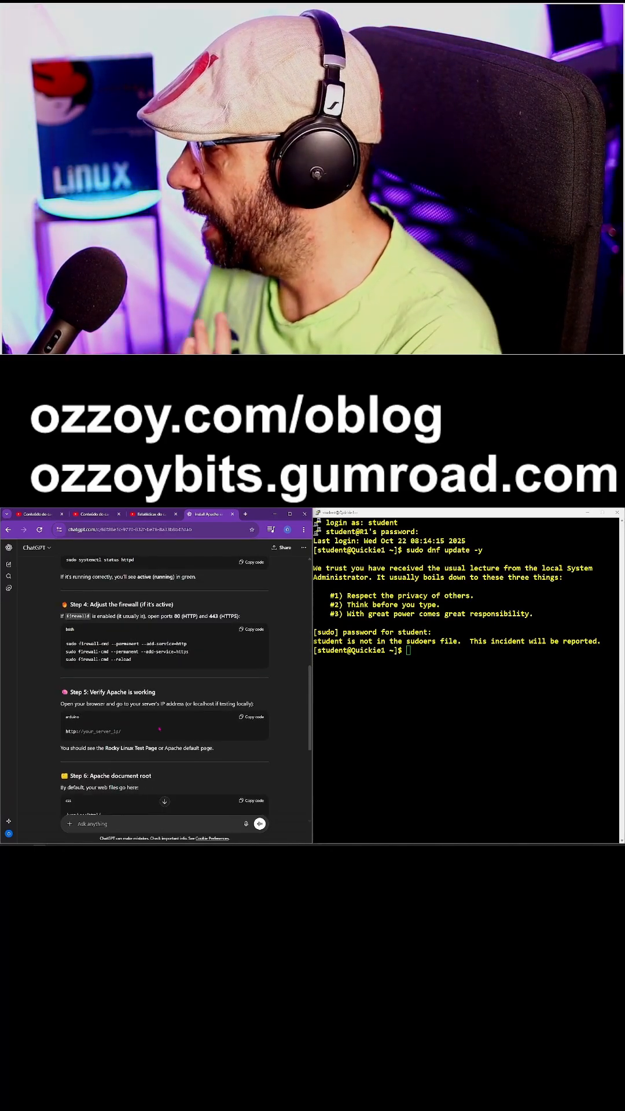
{"action": "scroll", "scroll_direction": "down", "scroll_amount": 3}
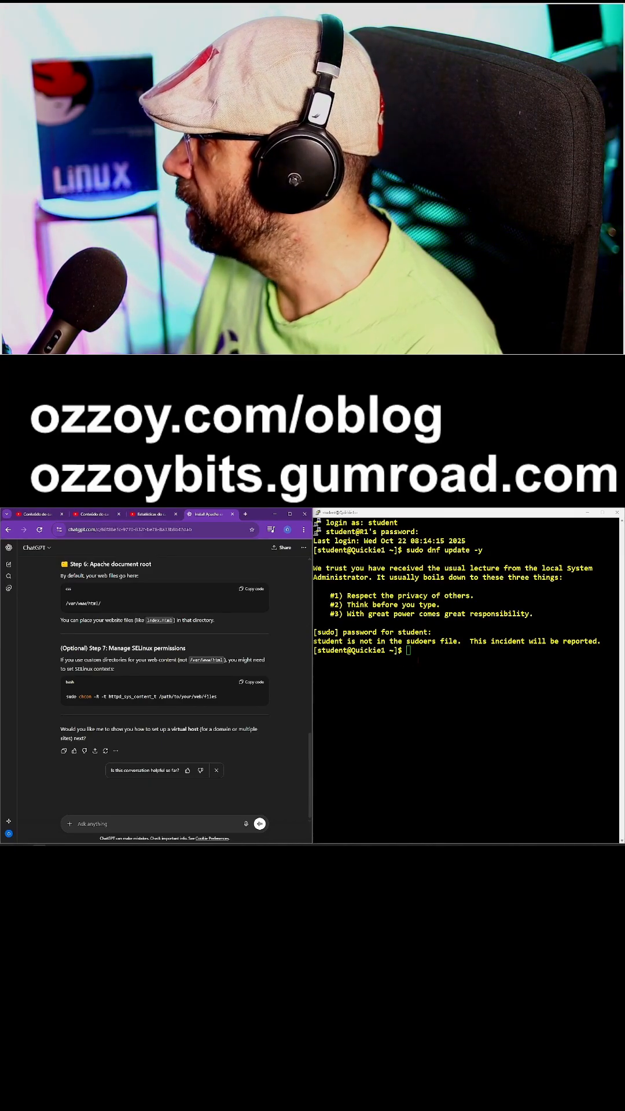
{"action": "scroll", "scroll_direction": "up", "scroll_amount": 3}
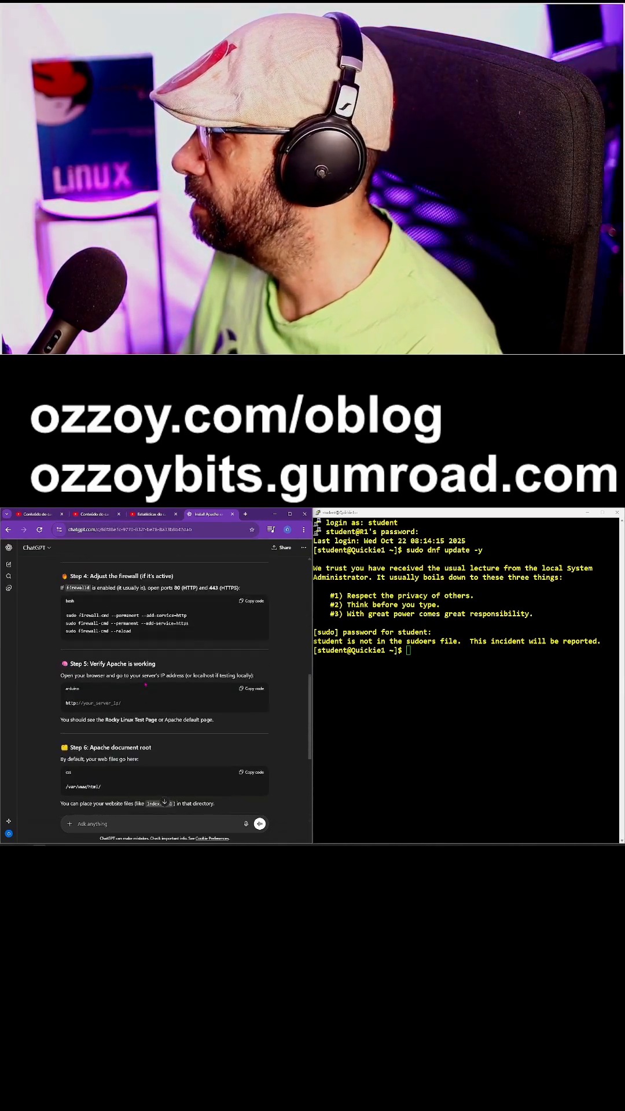
{"action": "scroll", "scroll_direction": "up", "scroll_amount": 3}
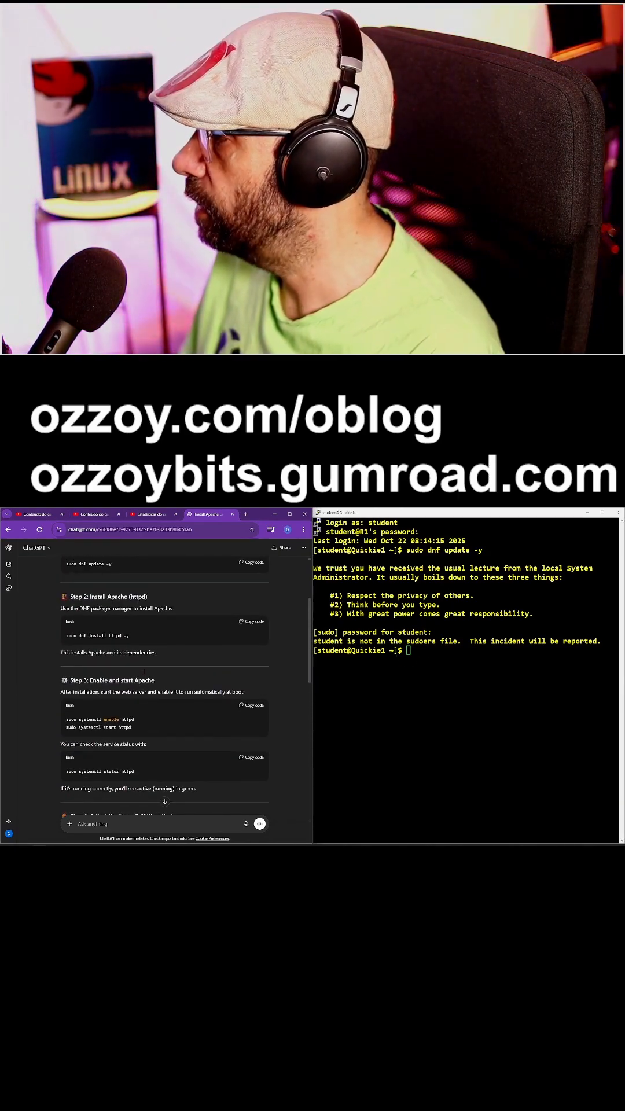
{"action": "scroll", "scroll_direction": "up", "scroll_amount": 3}
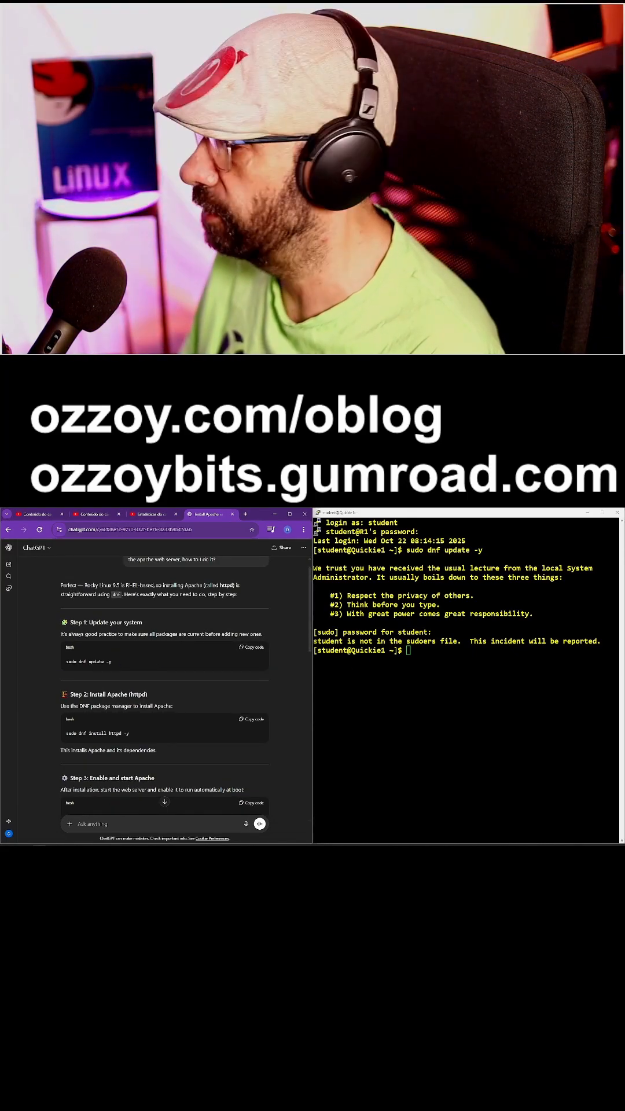
{"action": "scroll", "scroll_direction": "down", "scroll_amount": 3}
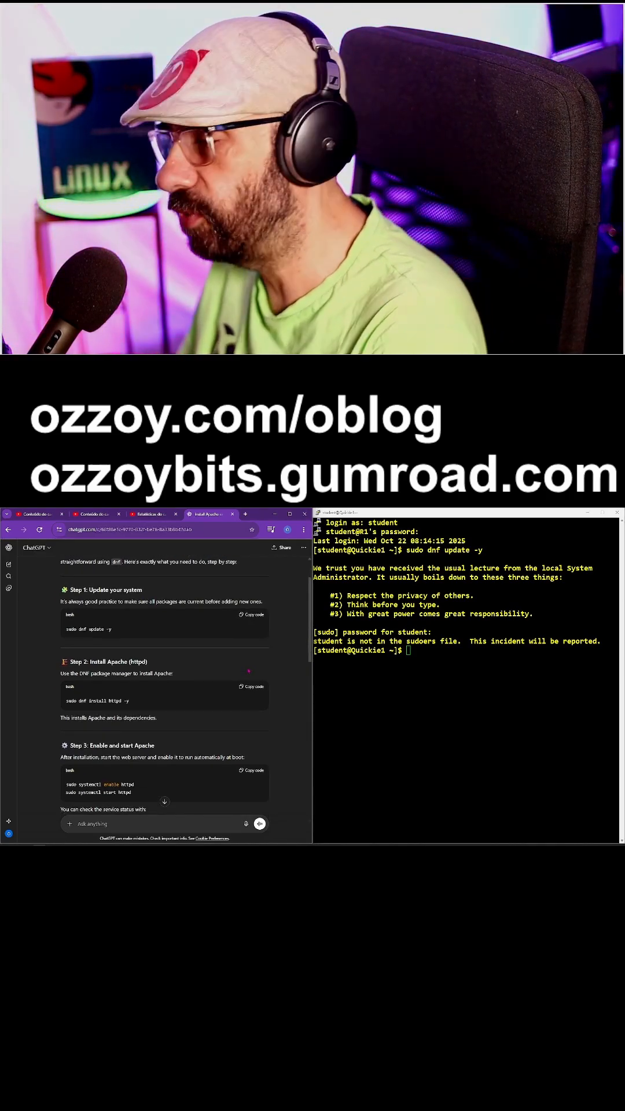
{"action": "scroll", "scroll_direction": "down", "scroll_amount": 3}
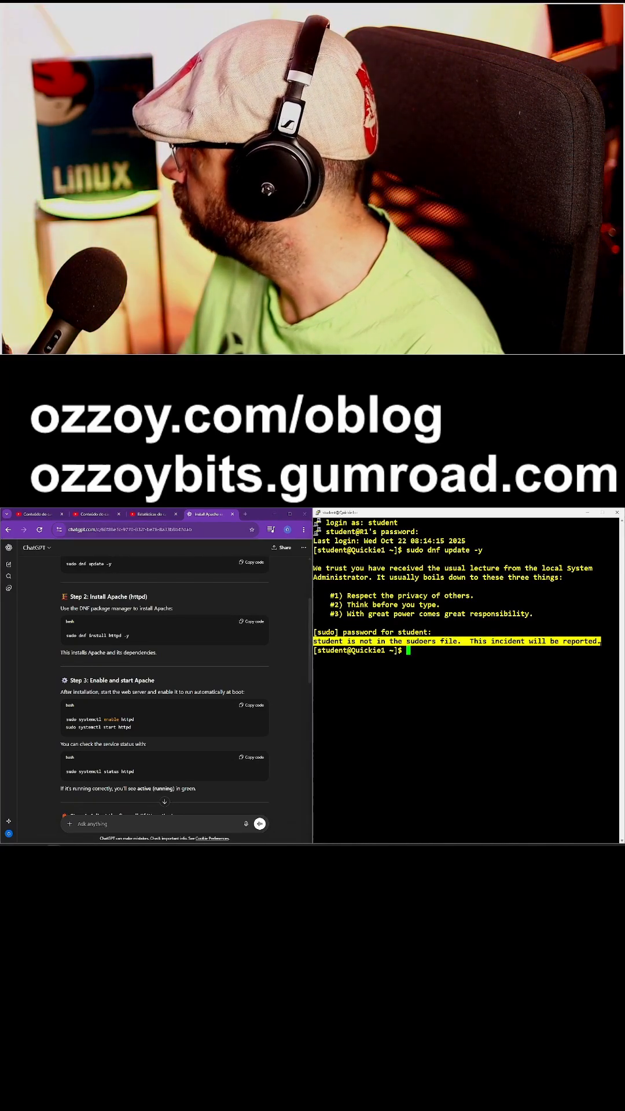
{"action": "scroll", "scroll_direction": "down", "scroll_amount": 3}
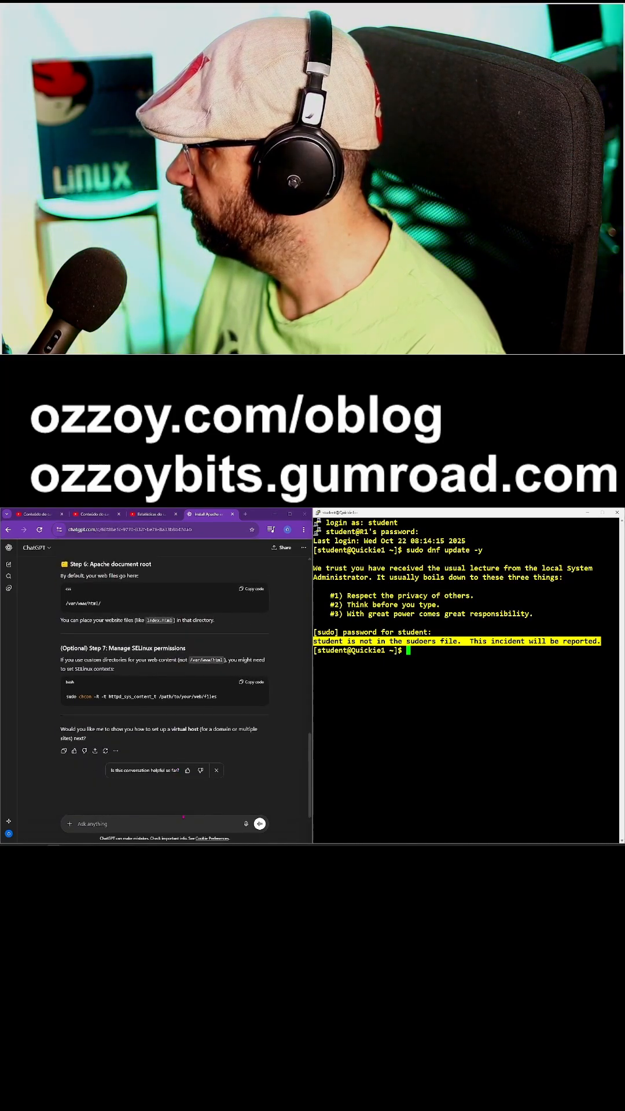